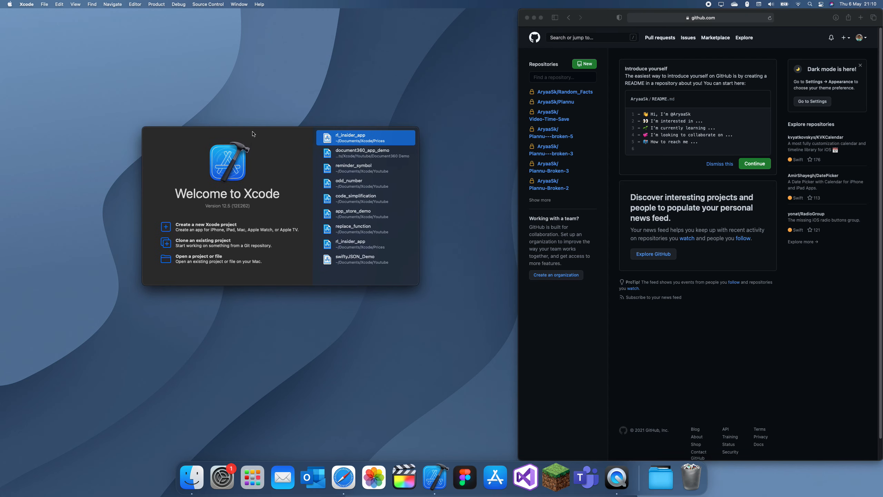
mouse_move(255, 125)
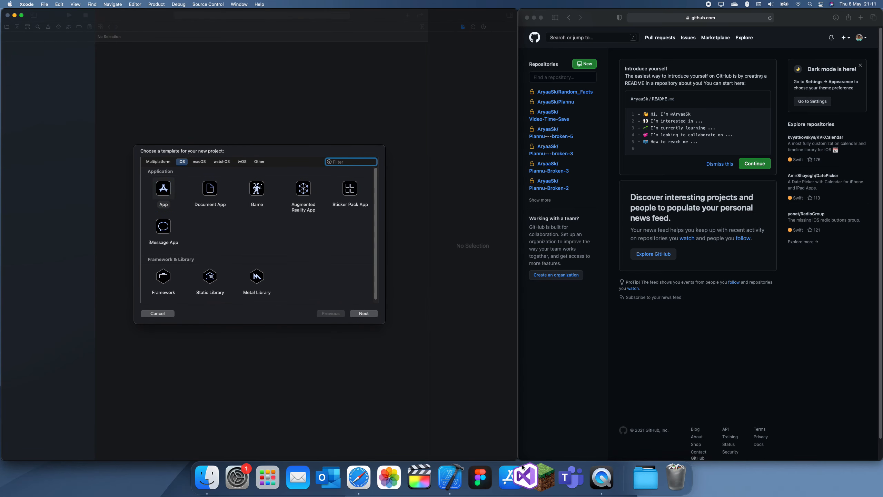
- Create the iOS App project github_demo and save it in the Youtube folder
click(163, 191)
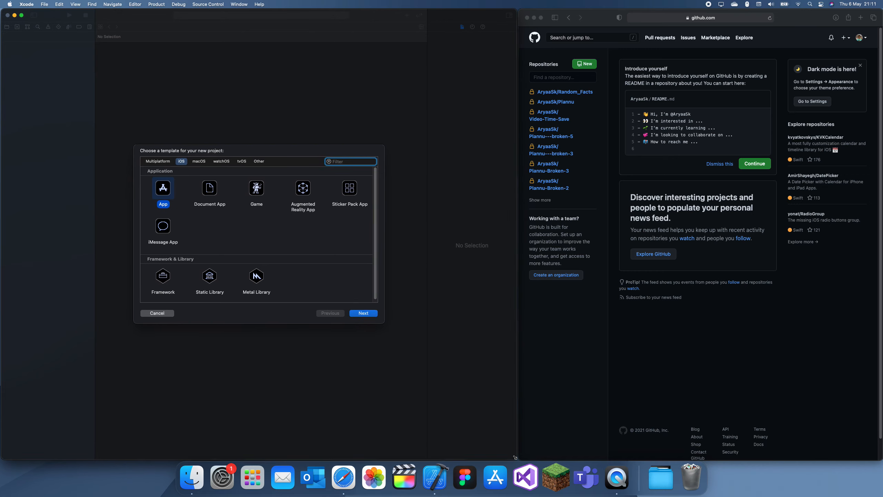
click(363, 313)
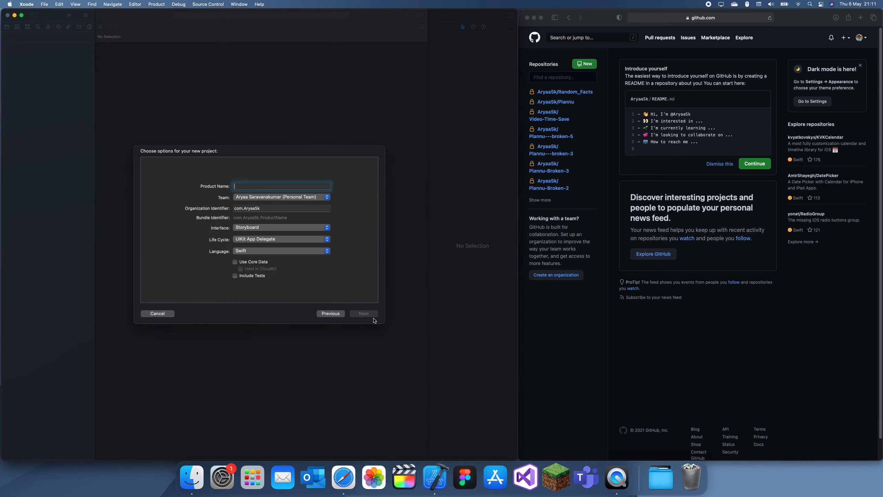
text(github_dem)
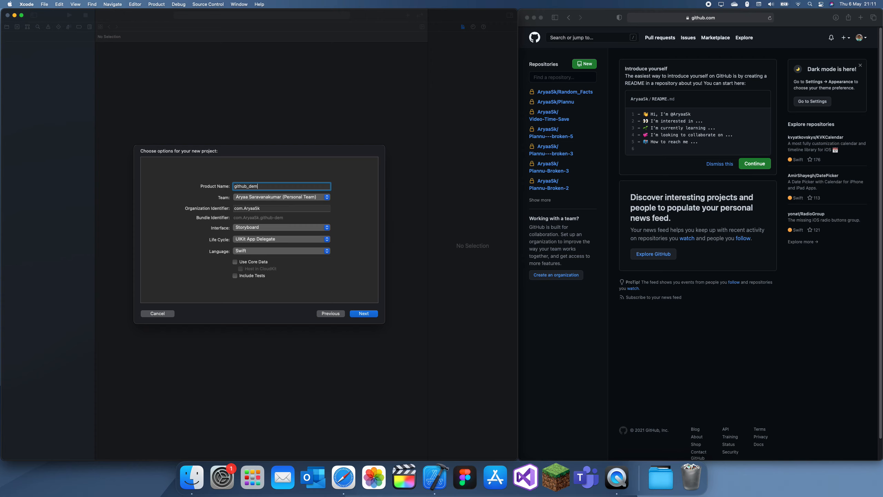
click(364, 314)
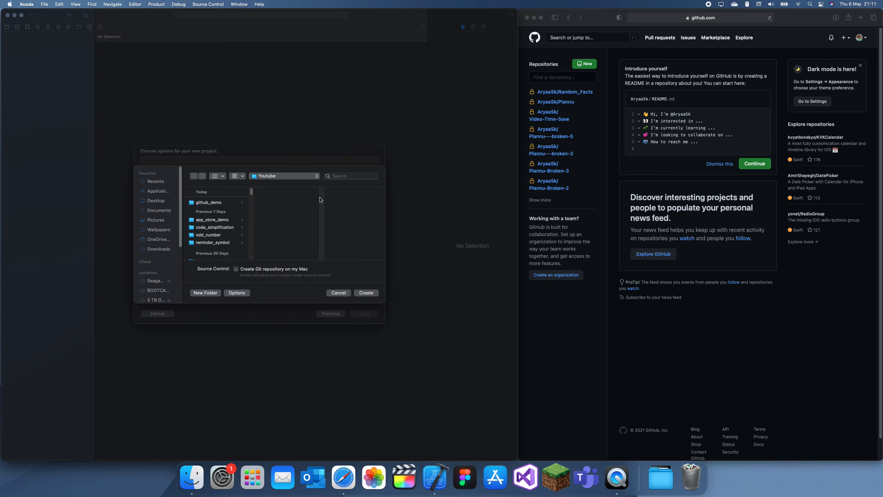
click(339, 292)
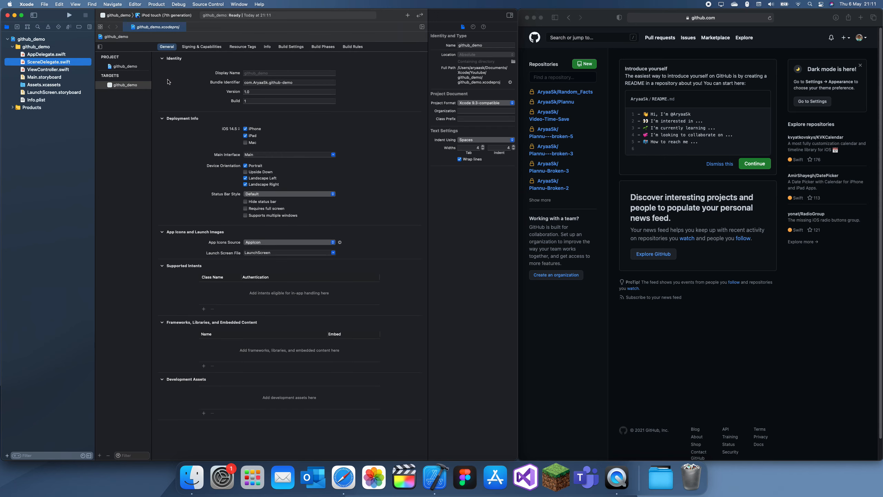
- Show the connected GitHub account (AryaaSk, HTTPS cloning) in Xcode's Accounts preferences
click(48, 69)
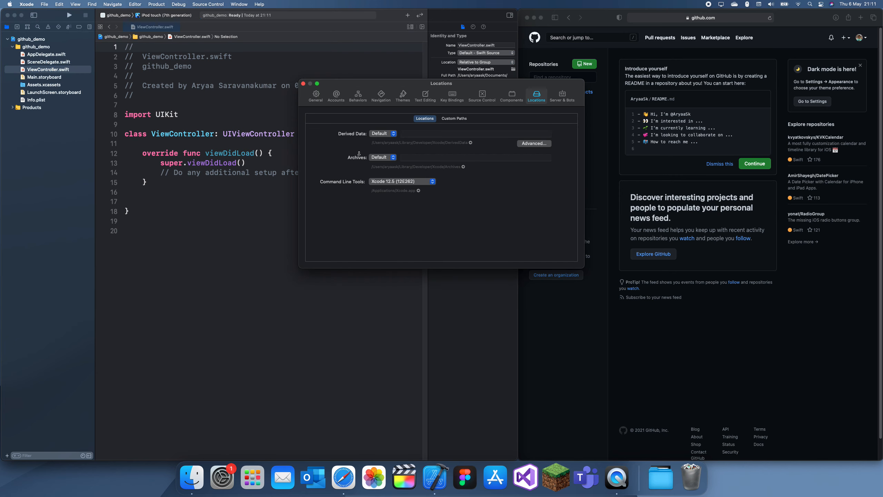
click(336, 95)
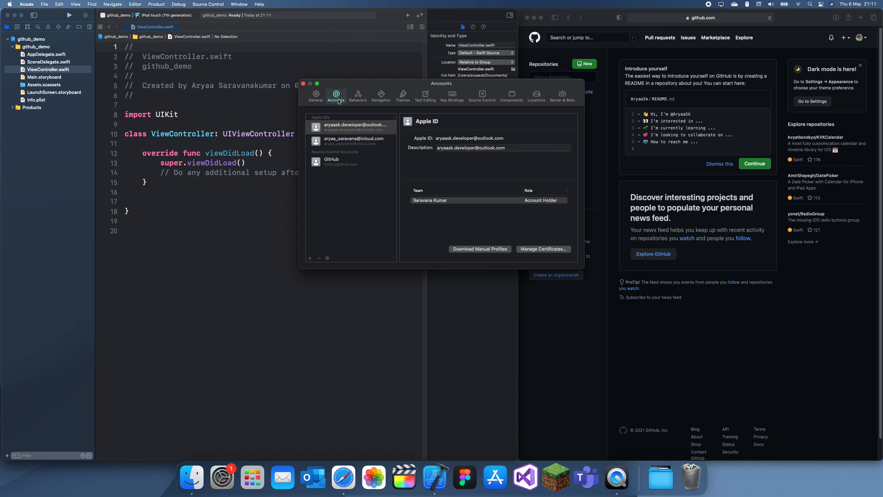
mouse_move(341, 164)
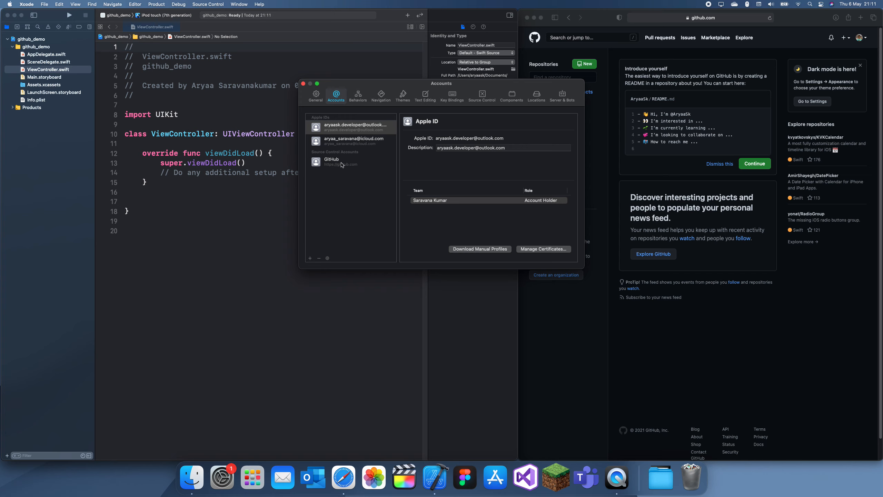
click(340, 162)
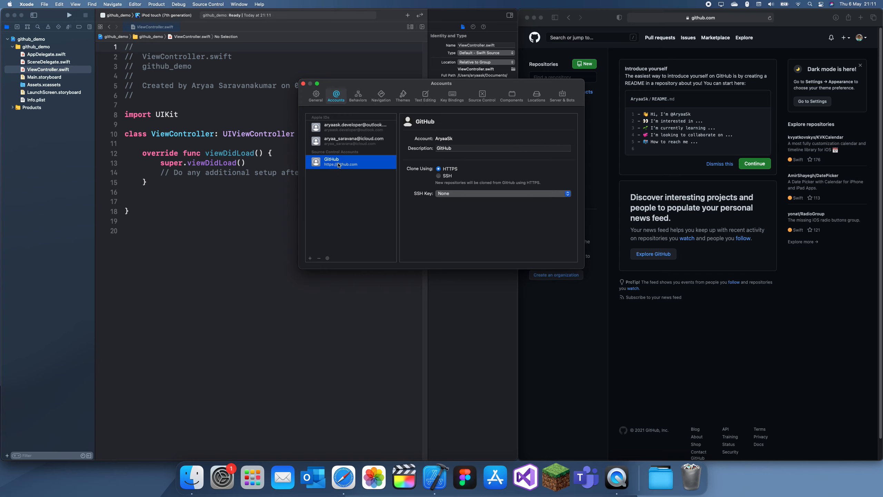
mouse_move(429, 158)
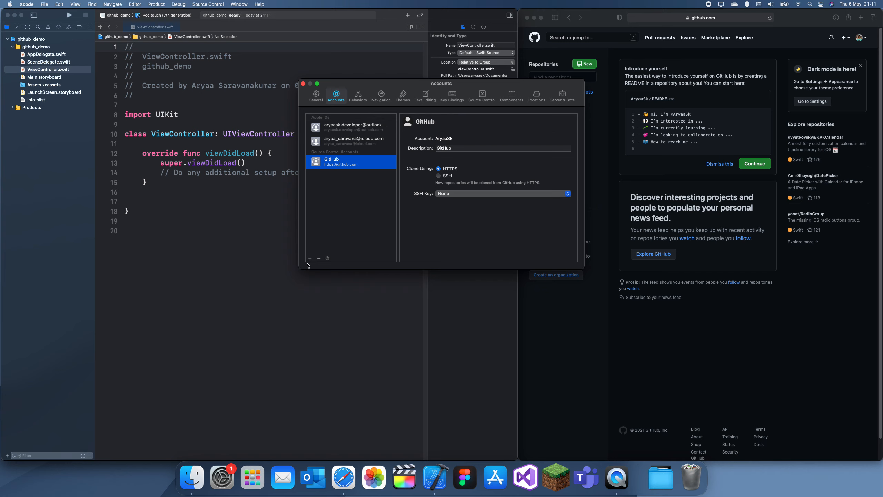
click(310, 258)
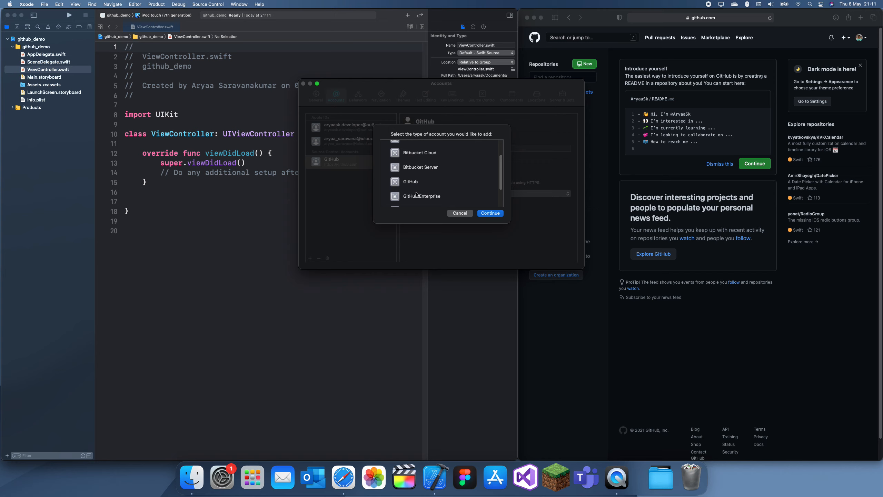
mouse_move(429, 193)
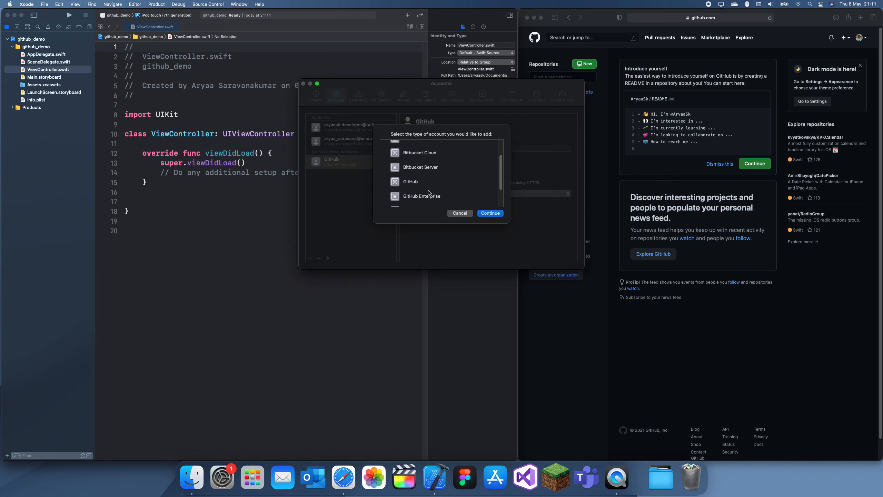
mouse_move(421, 185)
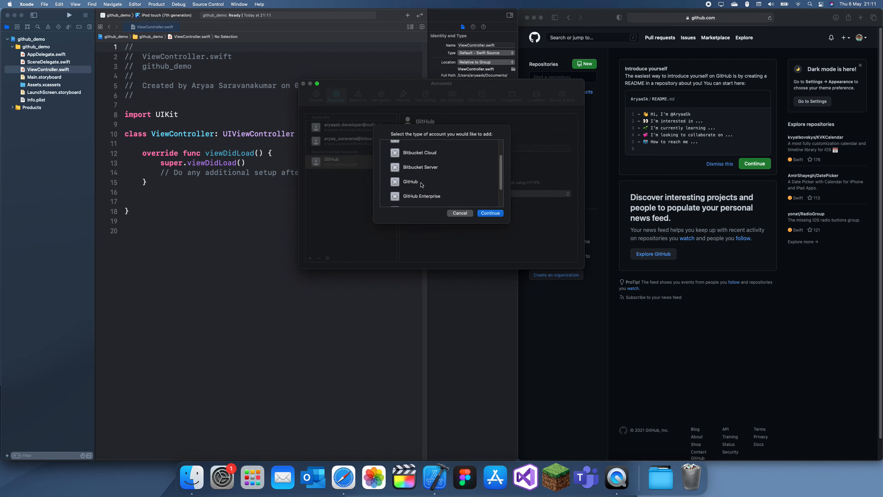
click(460, 212)
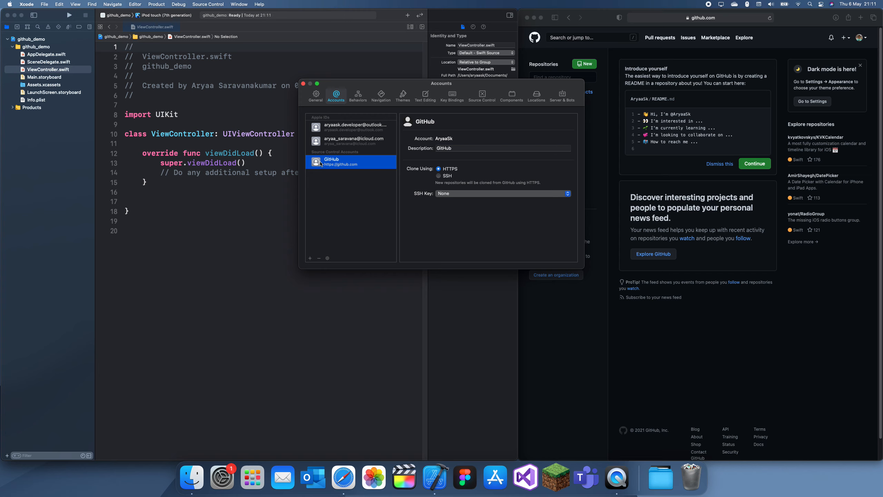
mouse_move(605, 130)
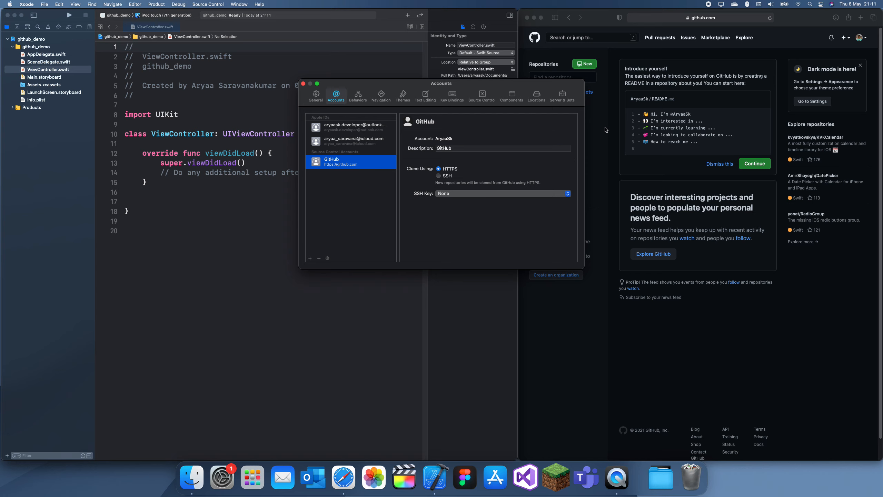
mouse_move(413, 93)
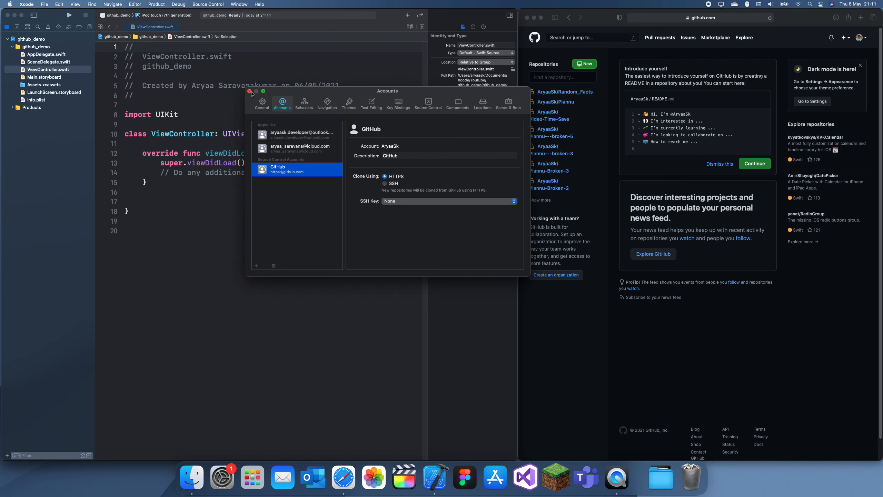
- Create a new local Git repository for github_demo via Source Control
click(251, 92)
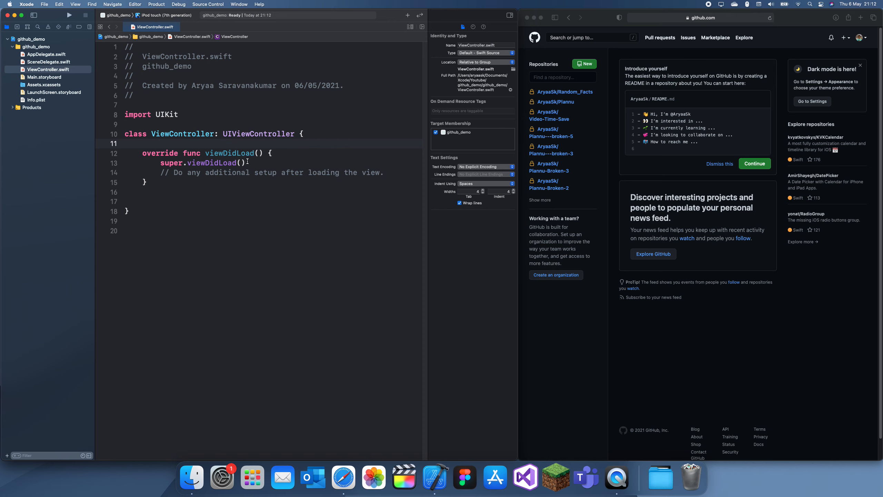
click(208, 4)
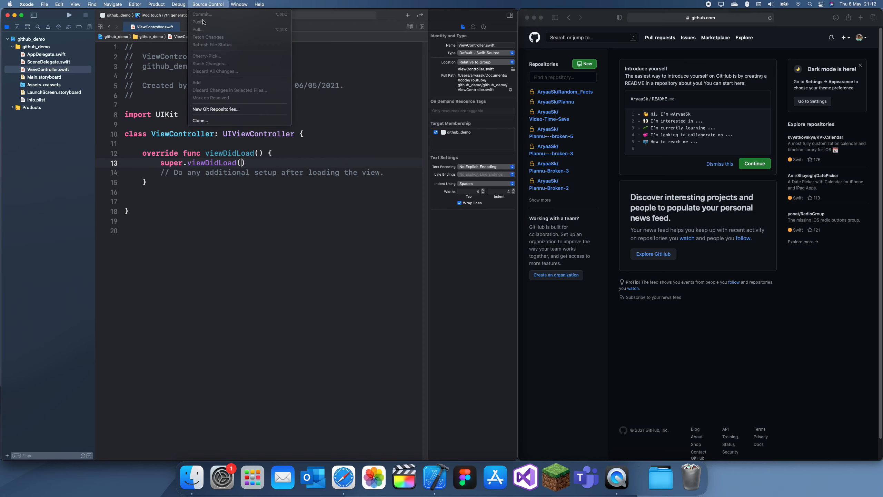
click(215, 109)
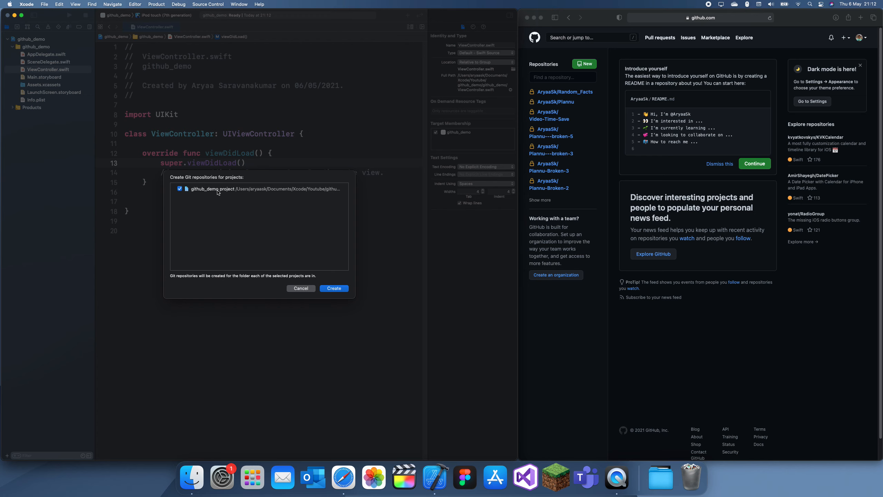
click(301, 288)
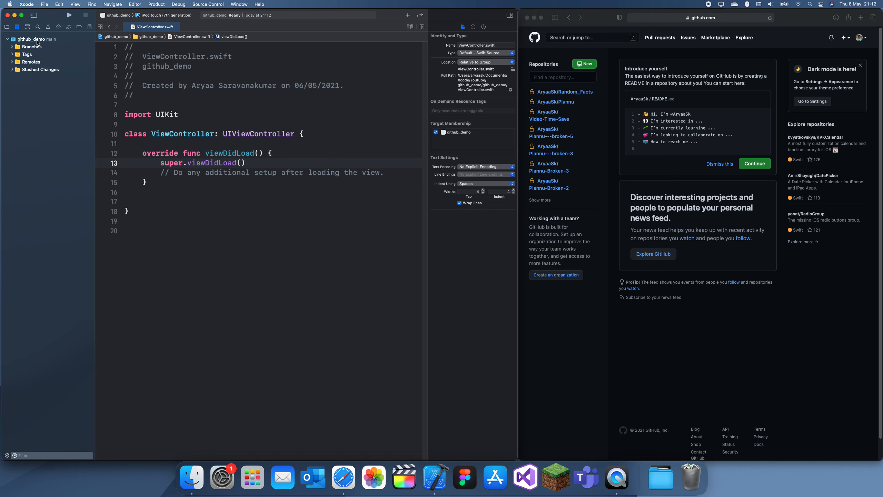
click(30, 62)
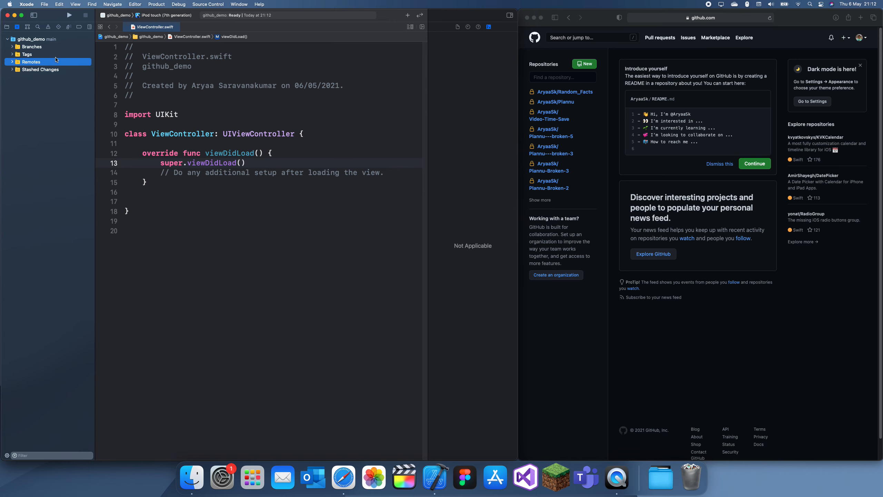
right_click(31, 61)
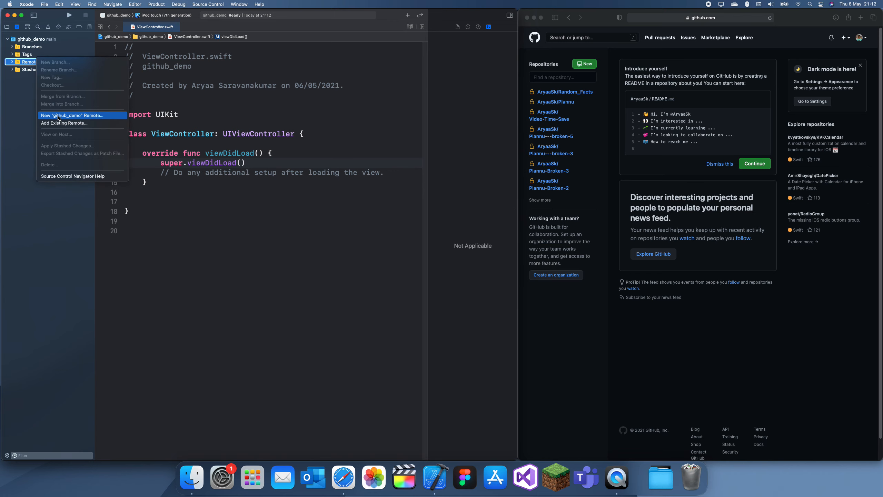
click(71, 115)
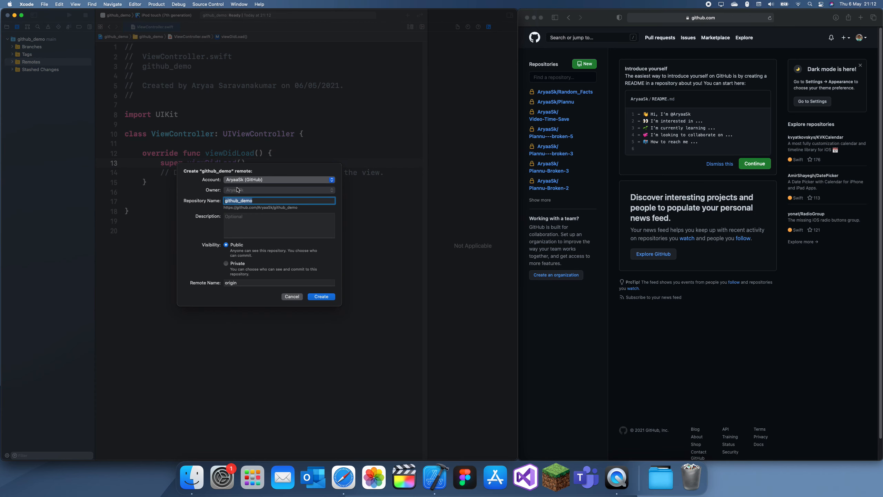
click(265, 200)
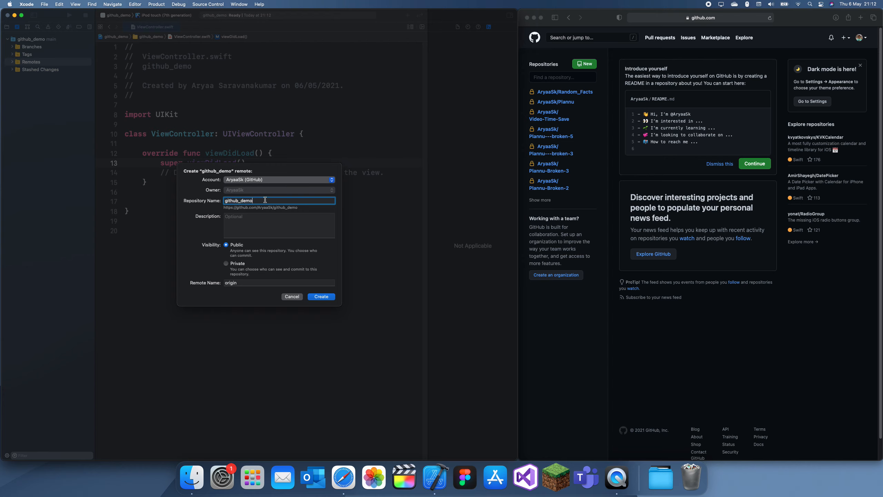
mouse_move(258, 182)
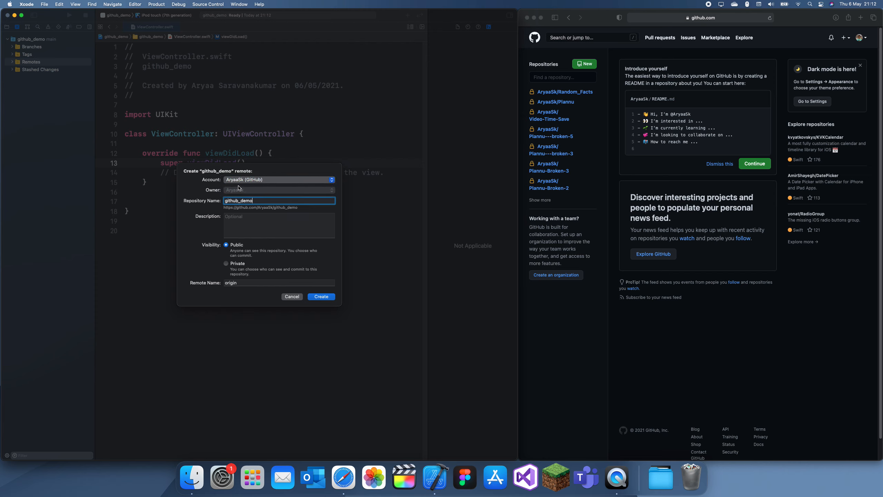
mouse_move(266, 187)
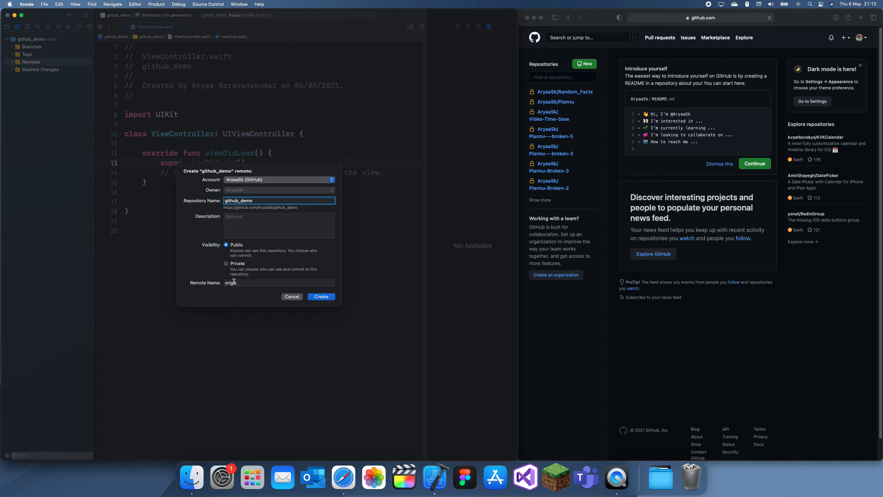
click(279, 282)
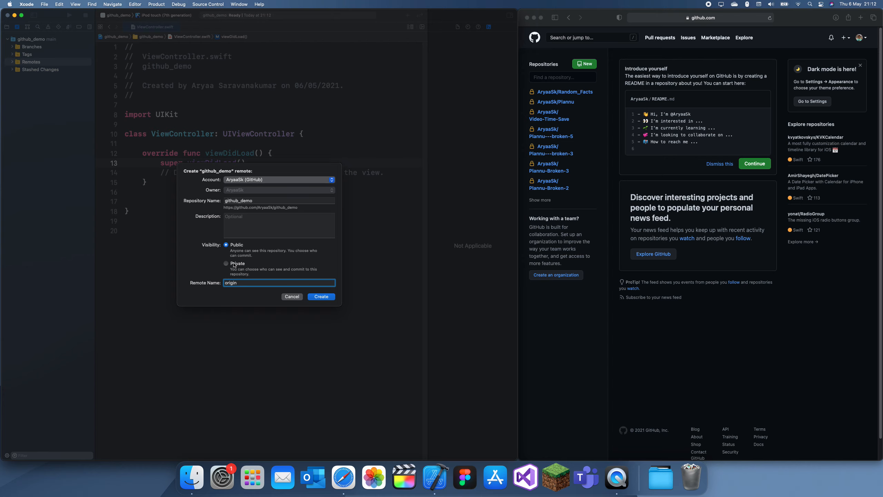
click(226, 263)
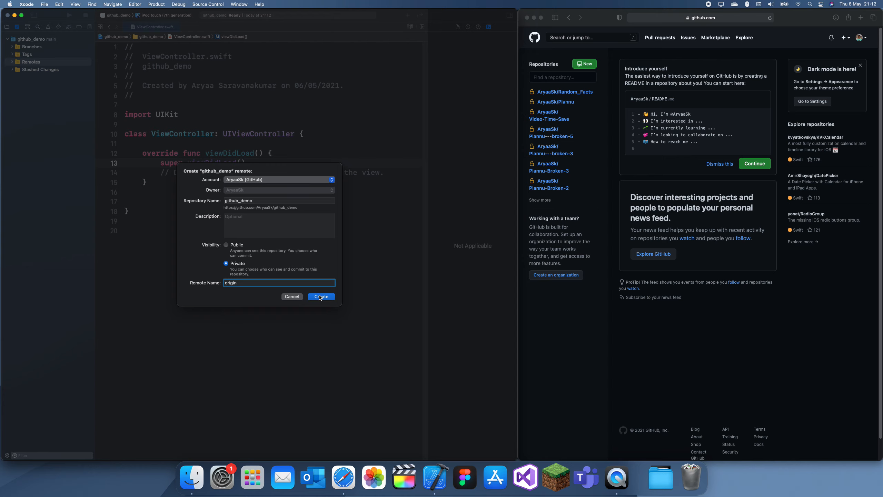
click(321, 297)
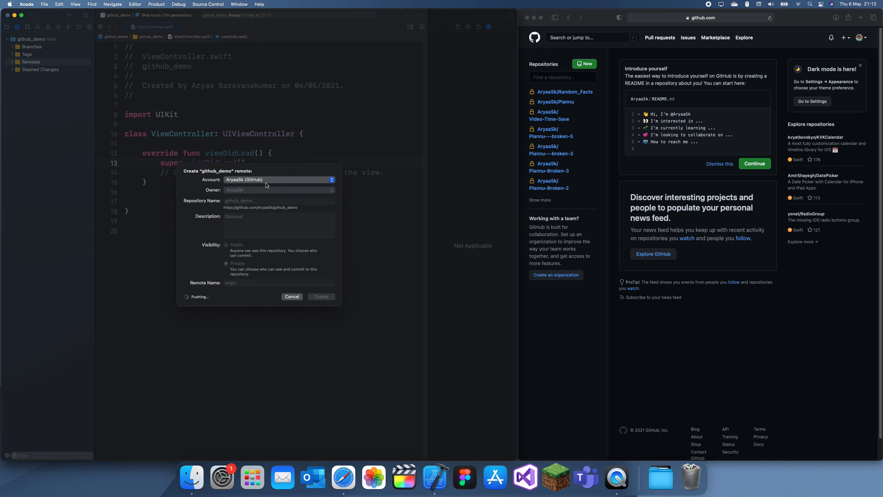
mouse_move(190, 275)
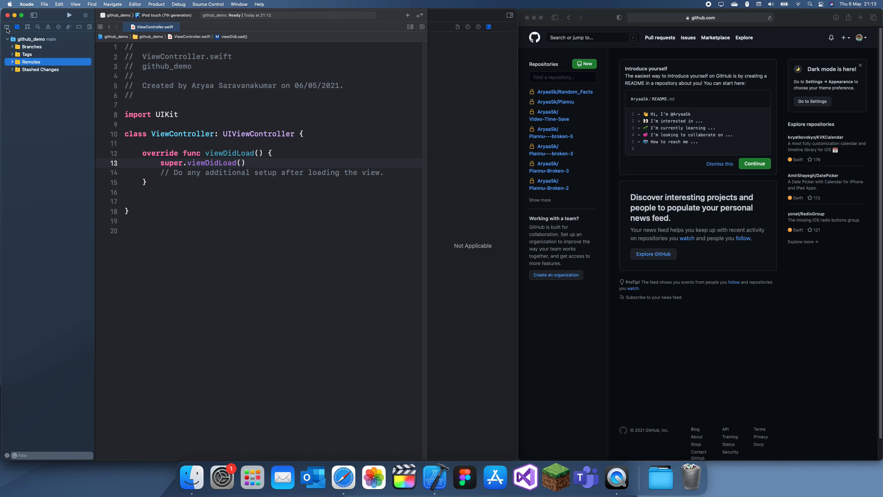
click(207, 4)
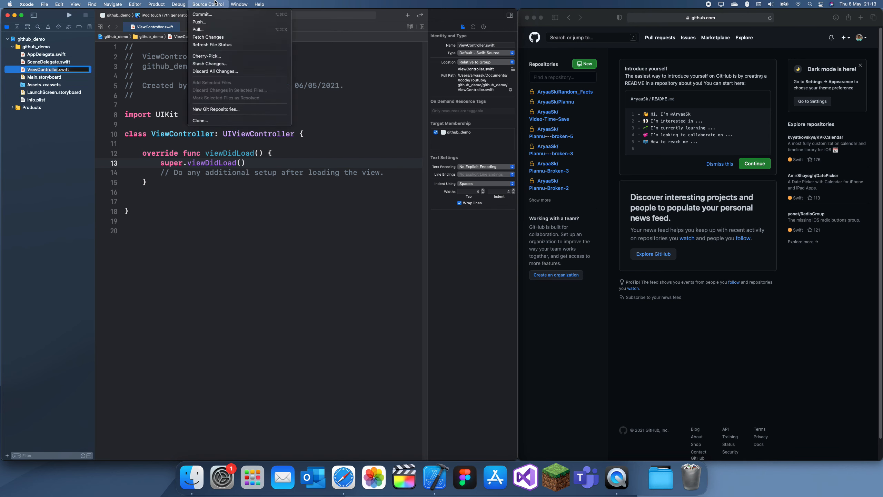
click(200, 15)
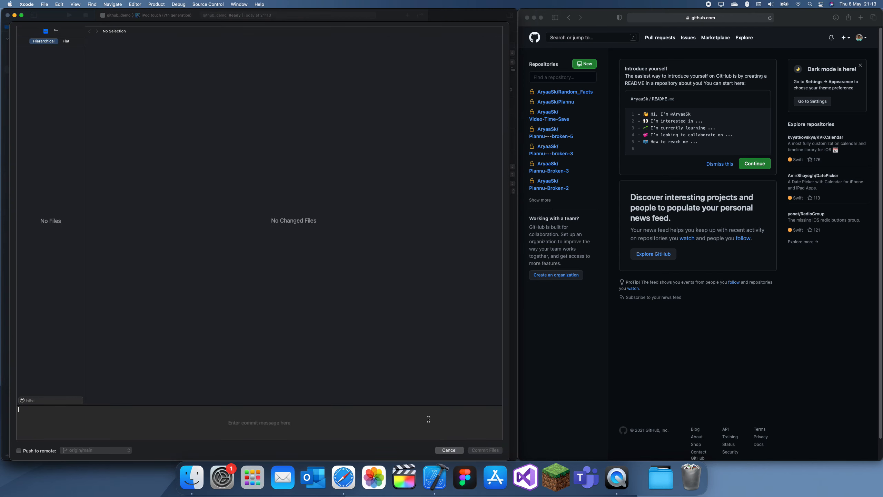
mouse_move(288, 216)
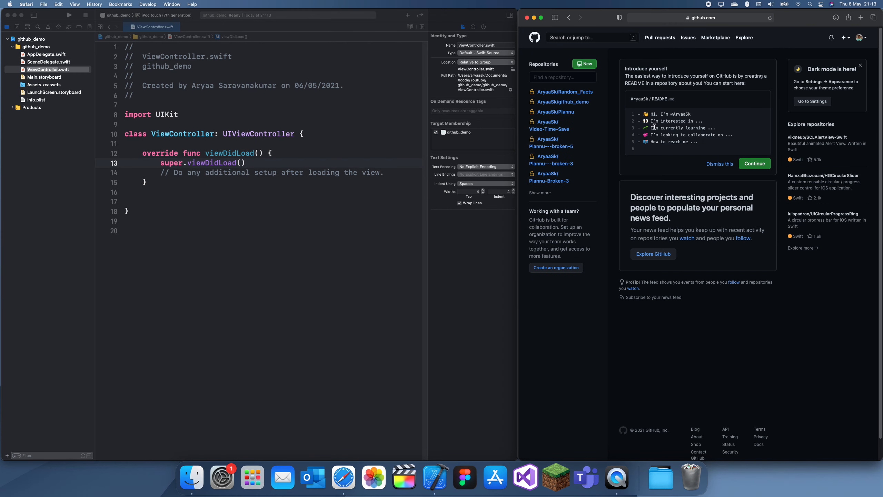
- View the pushed ViewController.swift in the github_demo repository on GitHub
click(562, 102)
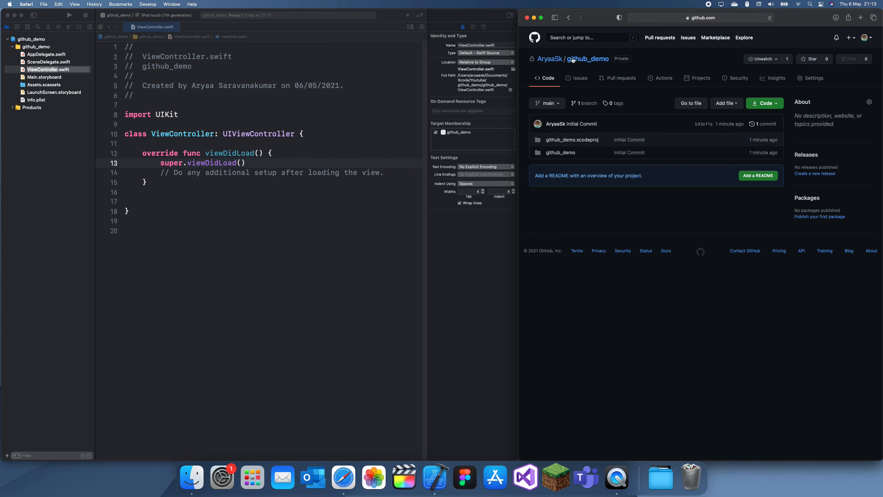
mouse_move(581, 146)
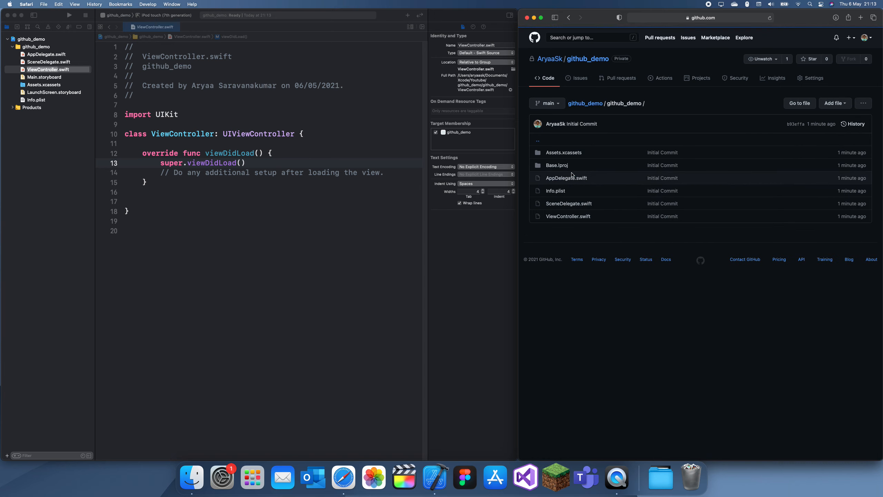
click(568, 216)
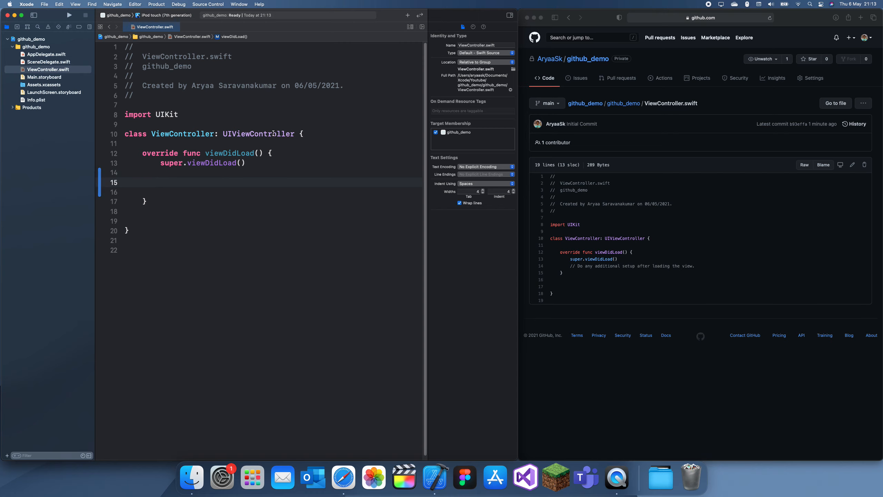
- Add print("Hello") inside viewDidLoad and glance at the change-bar actions
text(print())
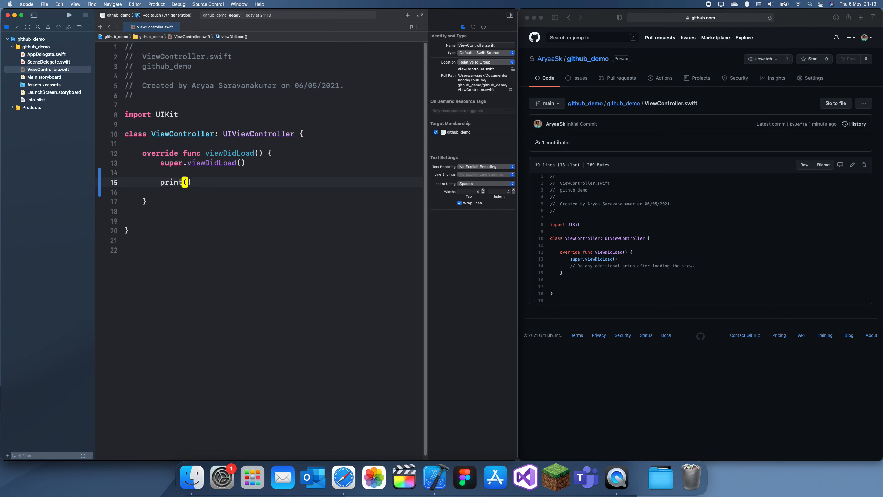
text("H)
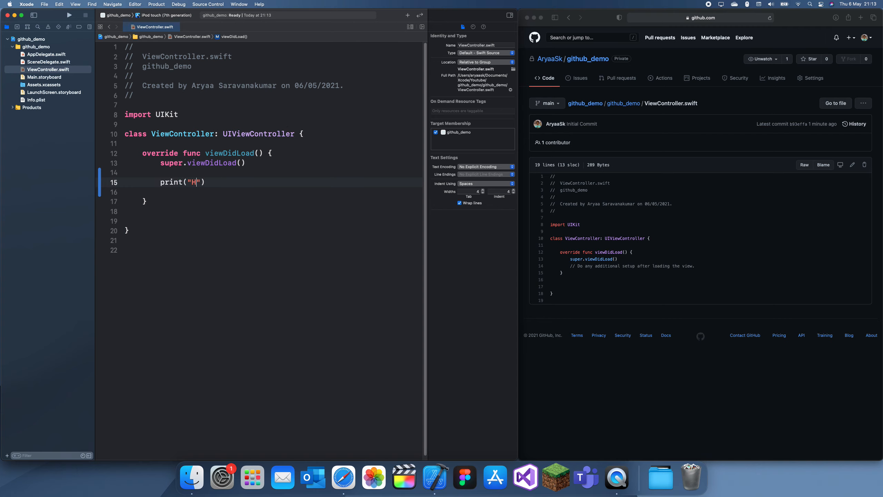
text(ello)
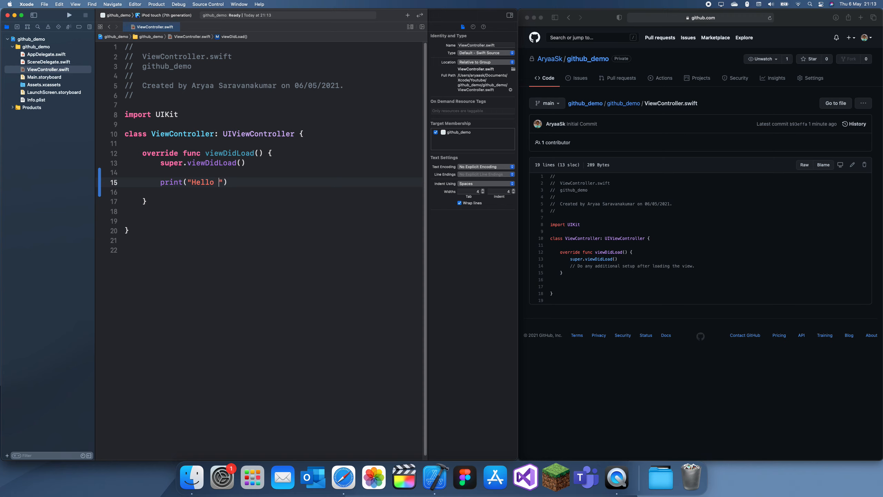
right_click(99, 182)
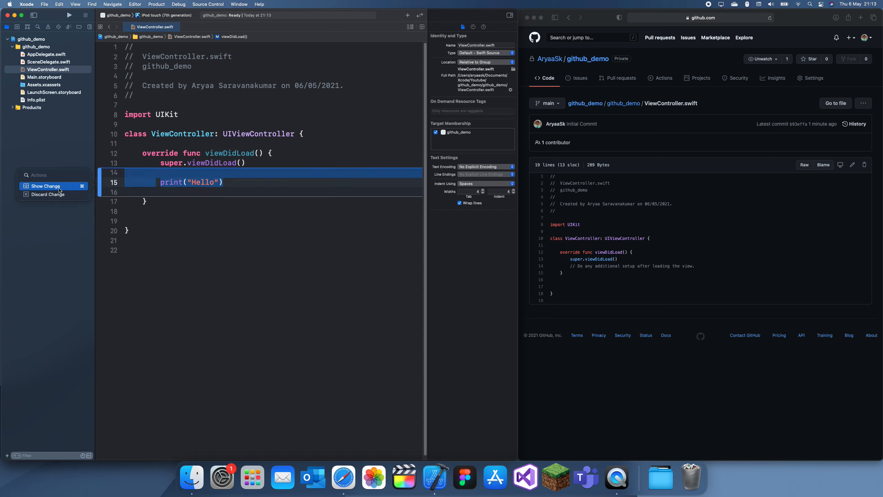
click(44, 186)
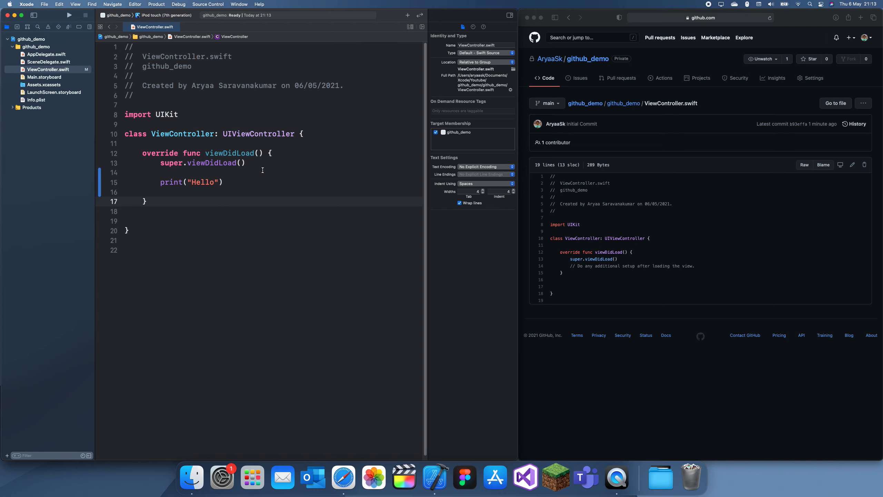
click(147, 201)
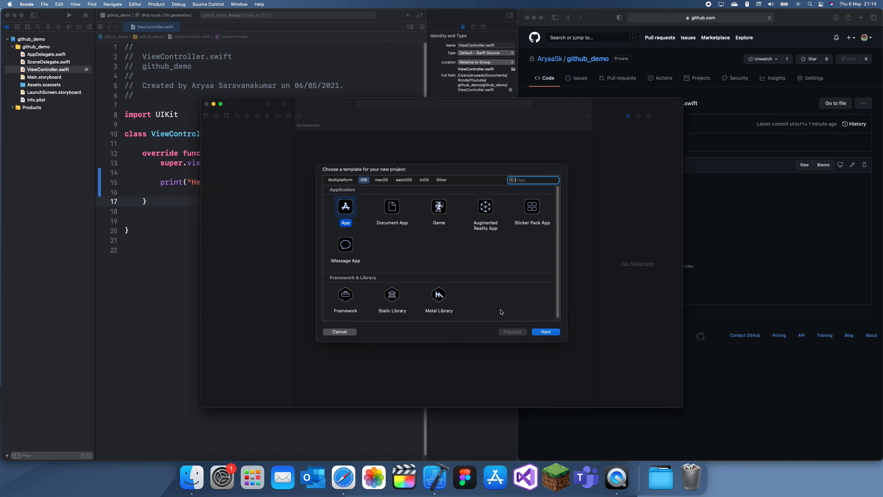
- Dismiss the template chooser and start a Source Control commit for ViewController.swift
click(207, 4)
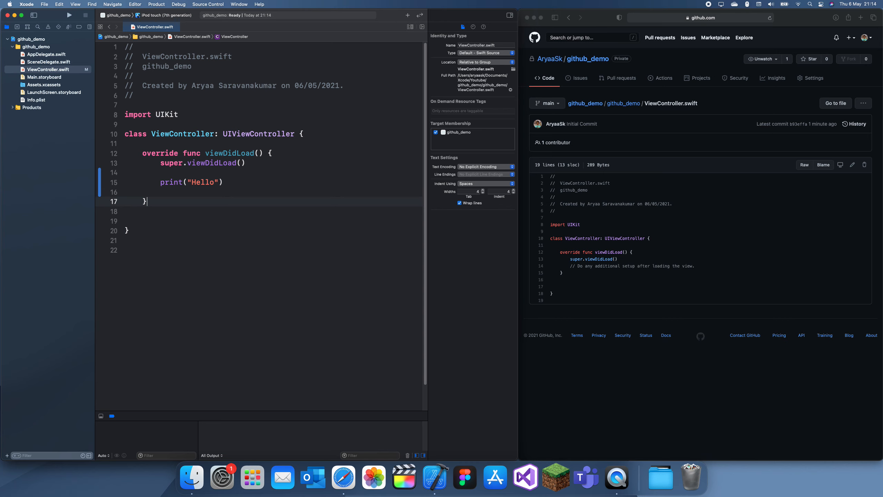
click(207, 4)
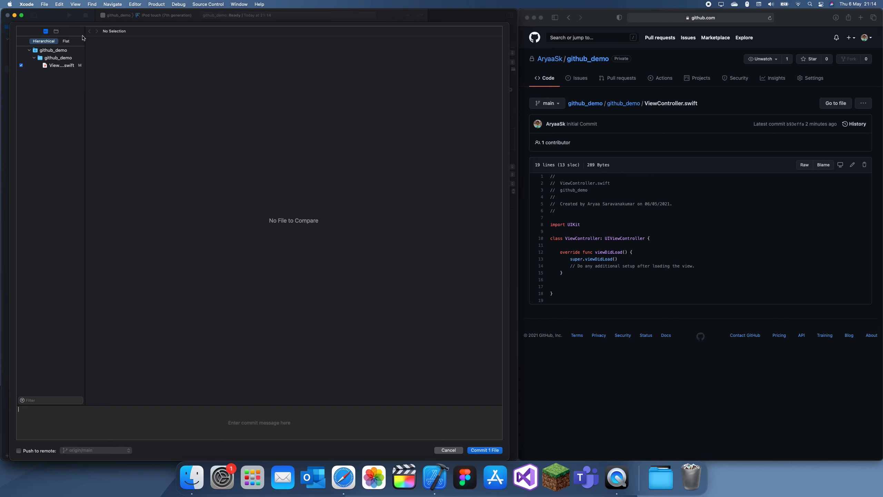
mouse_move(44, 44)
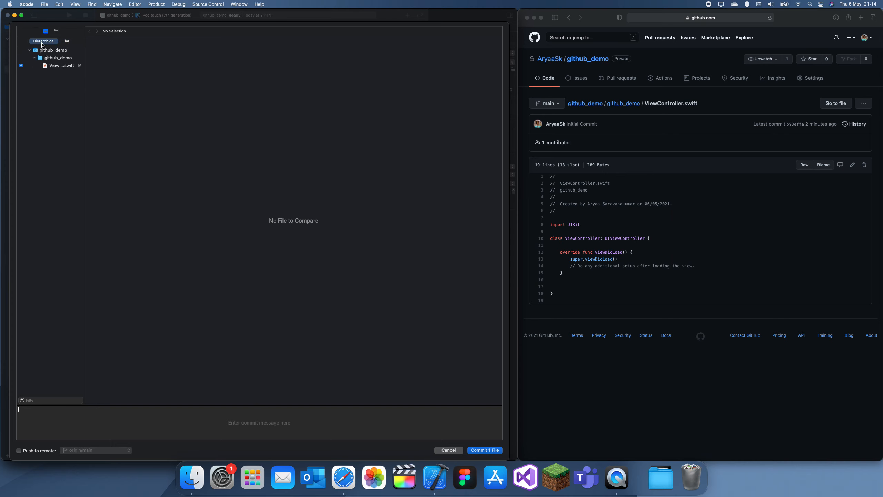
- Commit with message "Added a print statement in the view controller" and push to origin/main
click(61, 64)
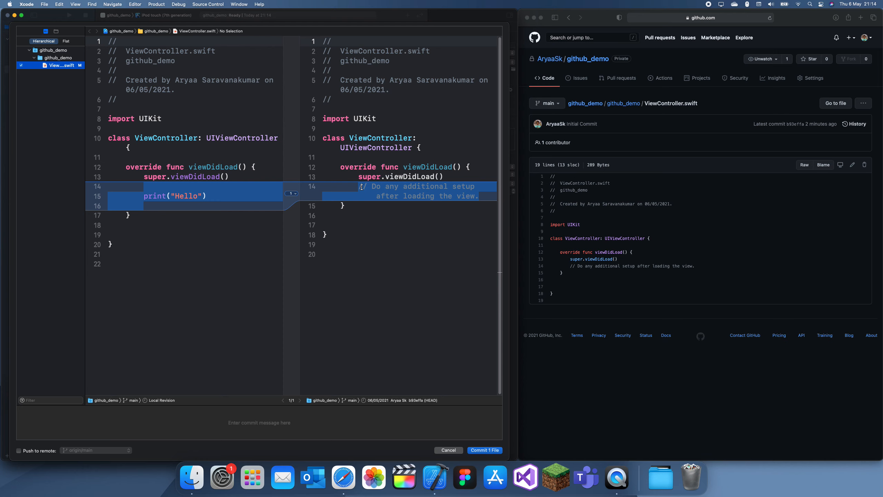
click(18, 450)
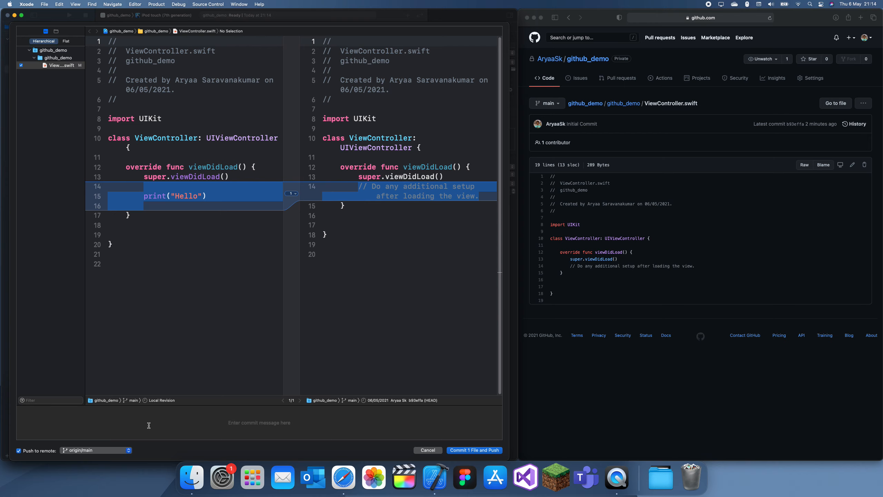
text(Added a print statement in the view controller)
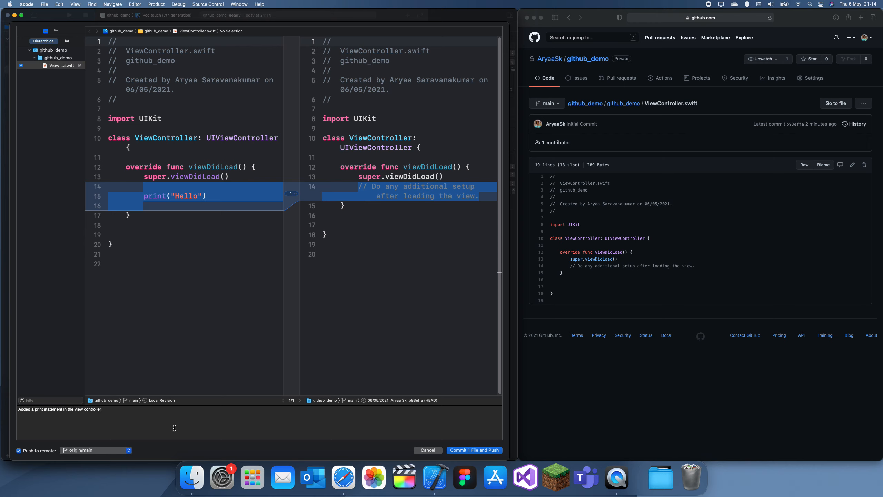
mouse_move(284, 418)
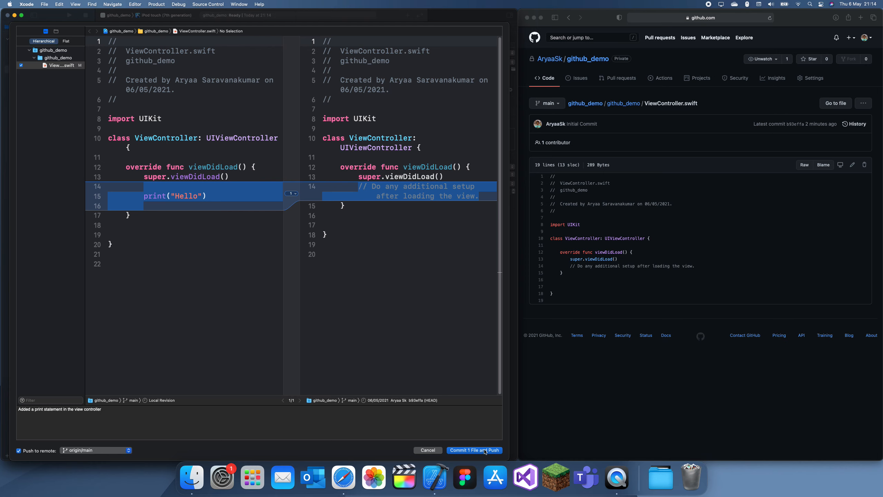
click(474, 450)
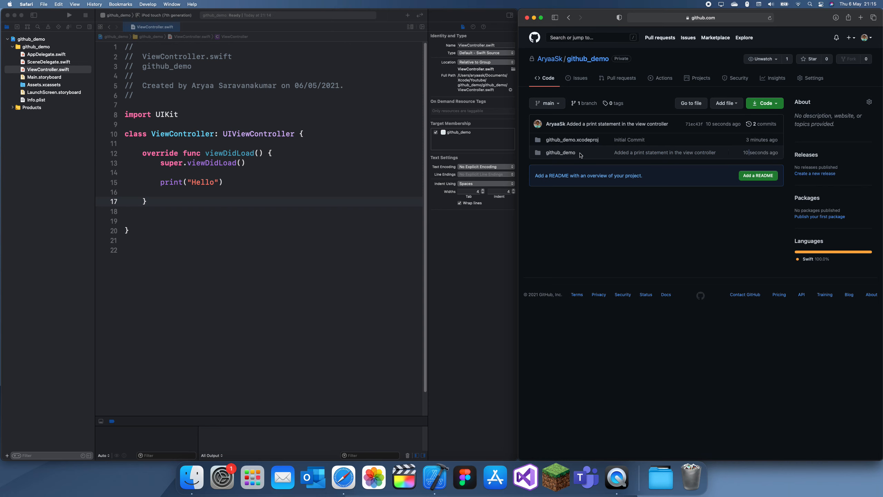
- Review GitHub's two-commit history, browse the Initial Commit, and return to main's latest view
click(561, 152)
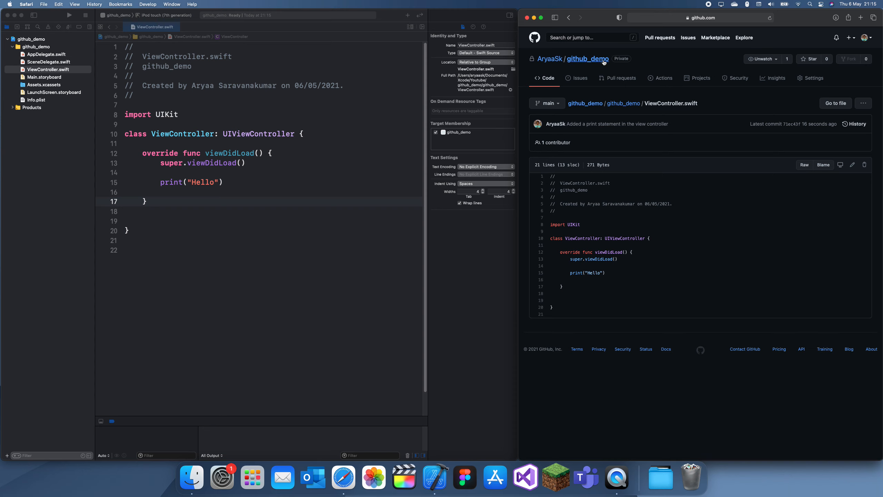
click(764, 103)
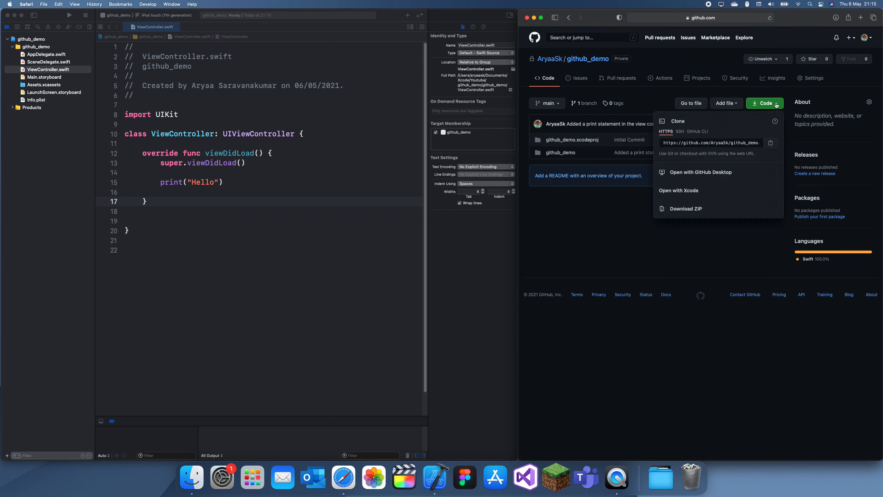
click(764, 103)
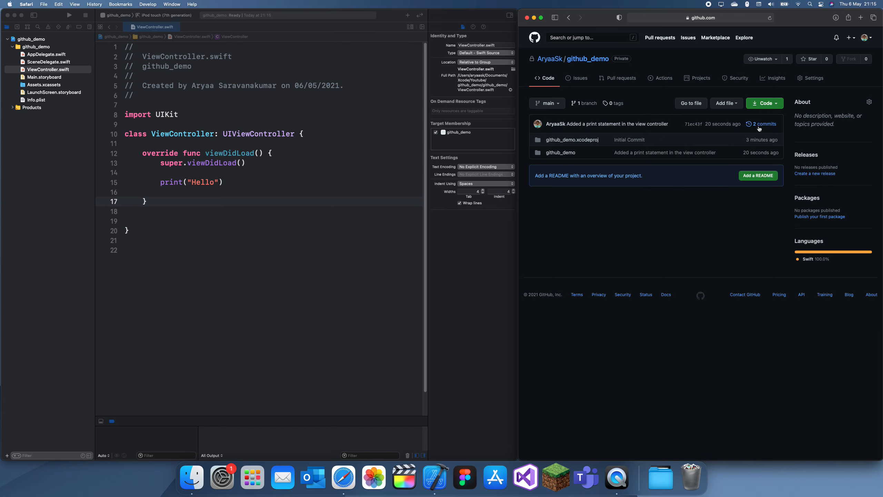
click(760, 124)
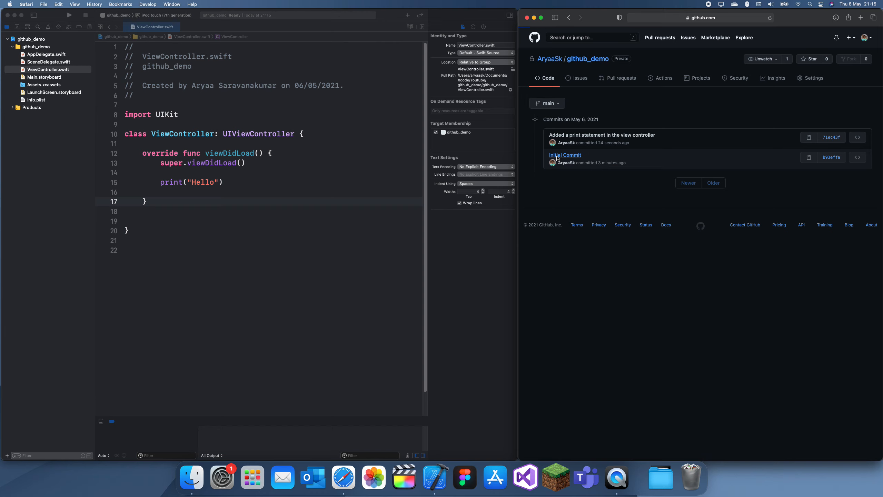
click(565, 155)
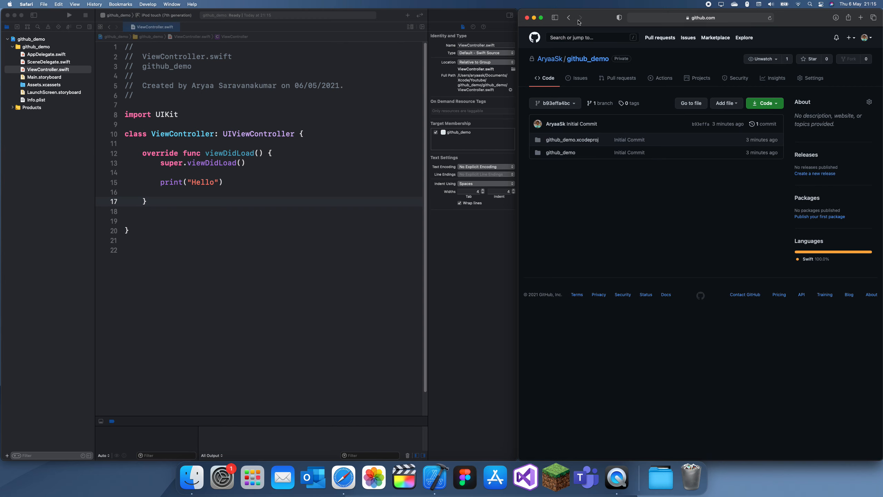
click(764, 123)
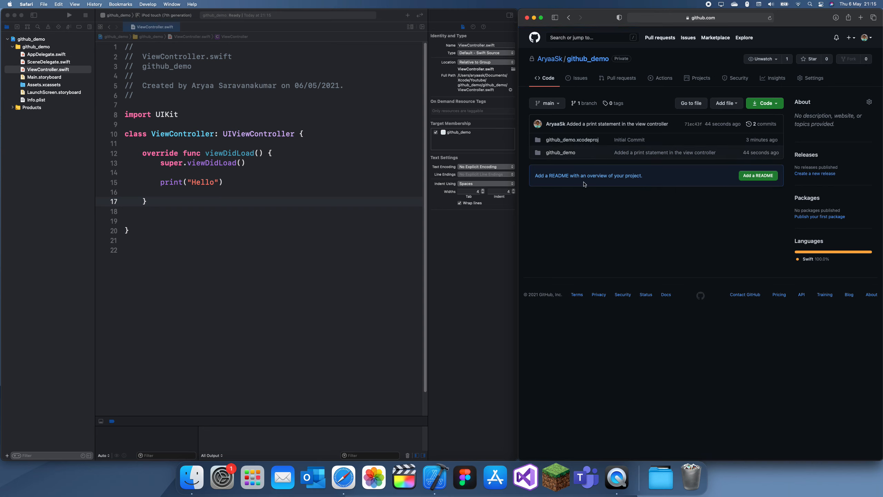
mouse_move(754, 178)
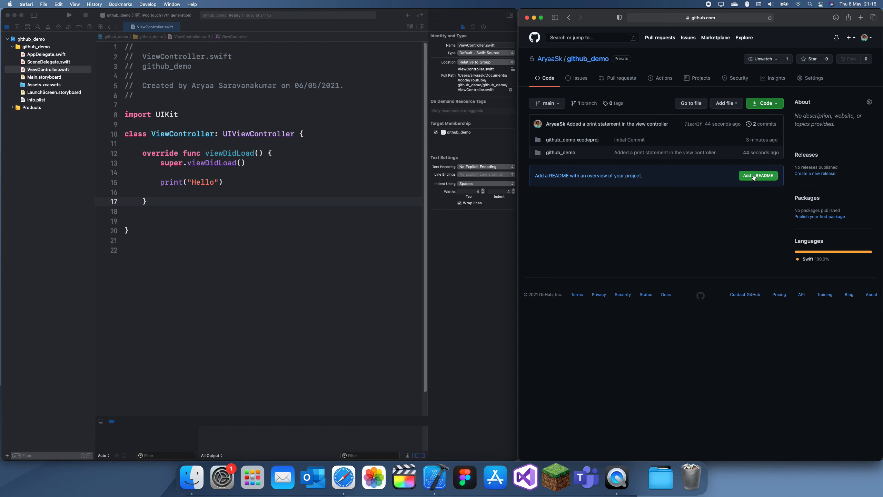
mouse_move(568, 194)
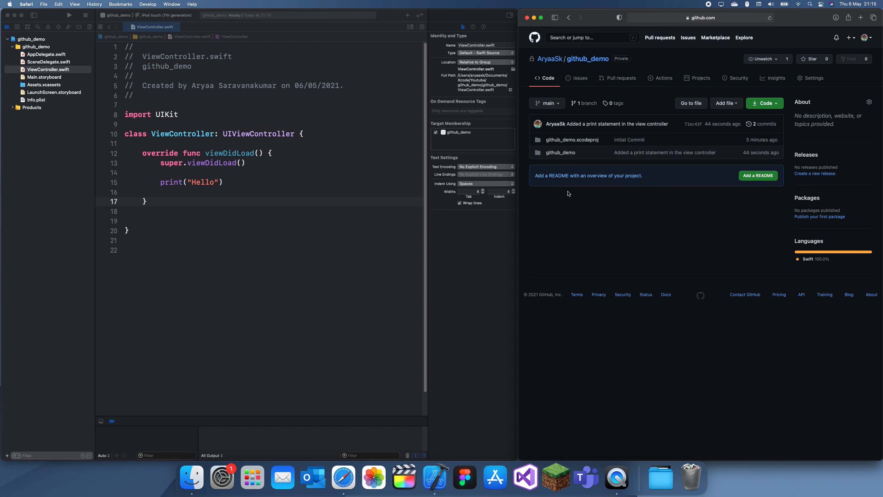
mouse_move(610, 176)
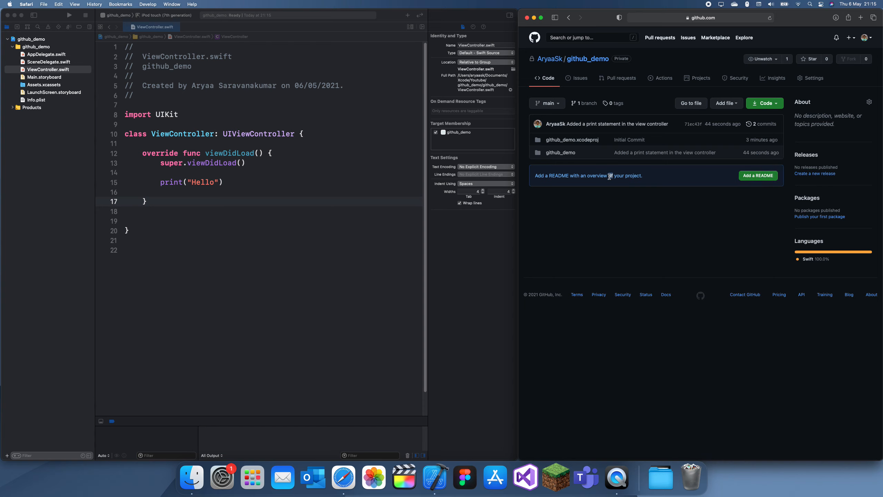
double_click(597, 175)
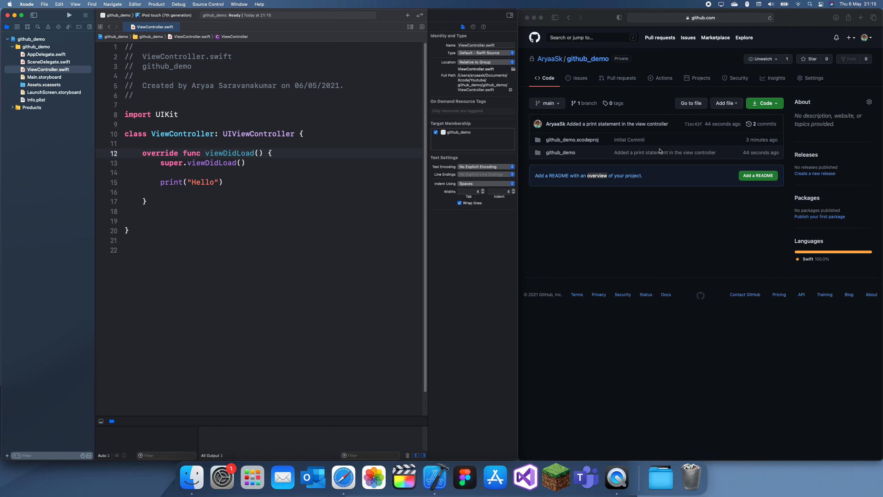
mouse_move(660, 152)
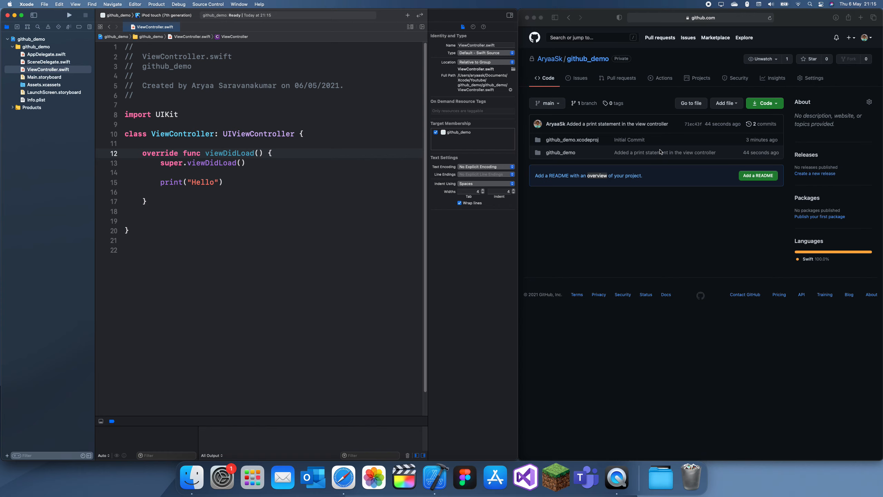